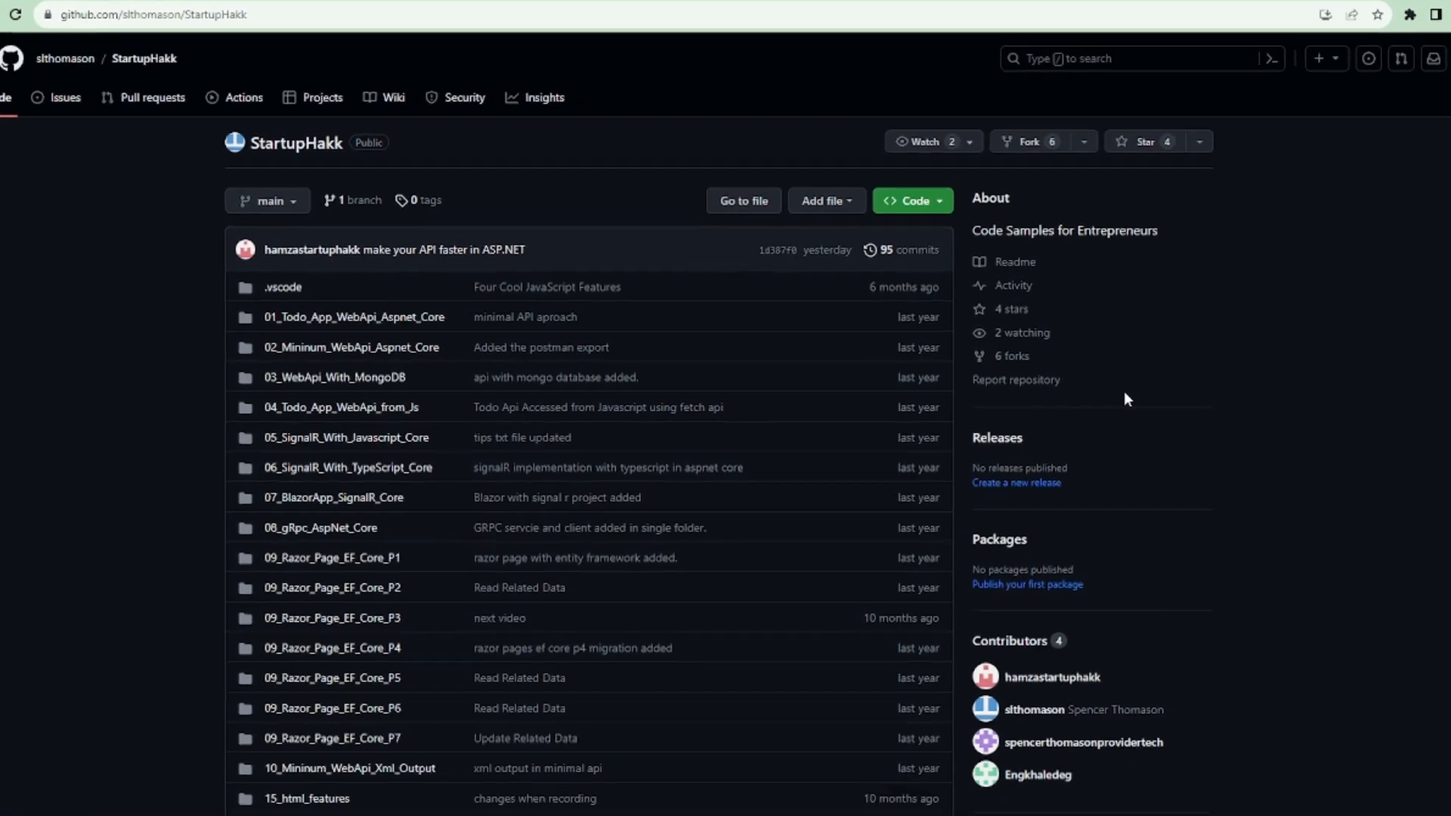
Switch from the GitHub repository to the StartupHakk 'Start Now' browser tab
{"action": "left_click", "coordinate": [309, 41]}
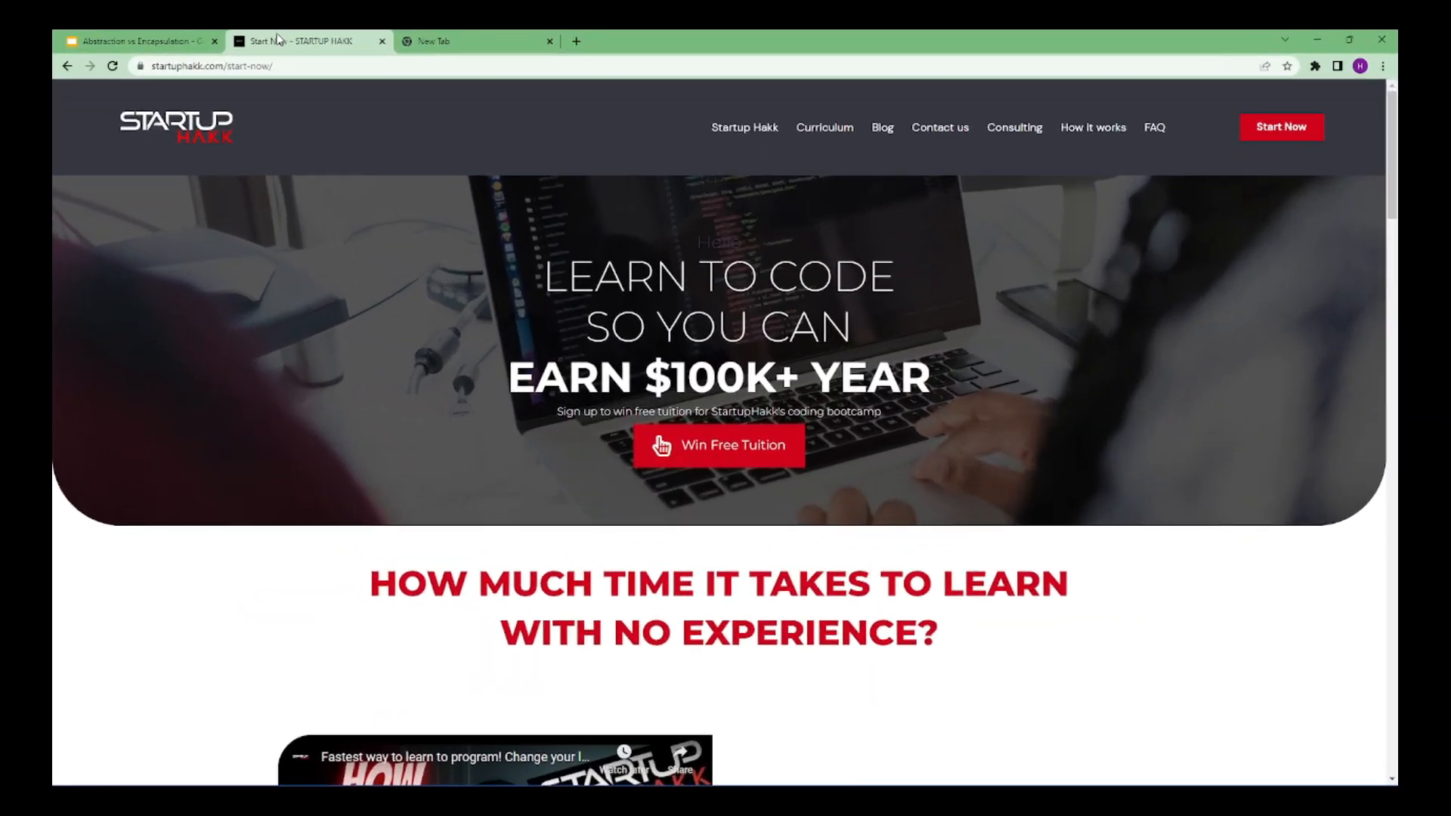
Scroll down the StartupHakk website page
{"action": "scroll", "scroll_direction": "down", "scroll_amount": 3}
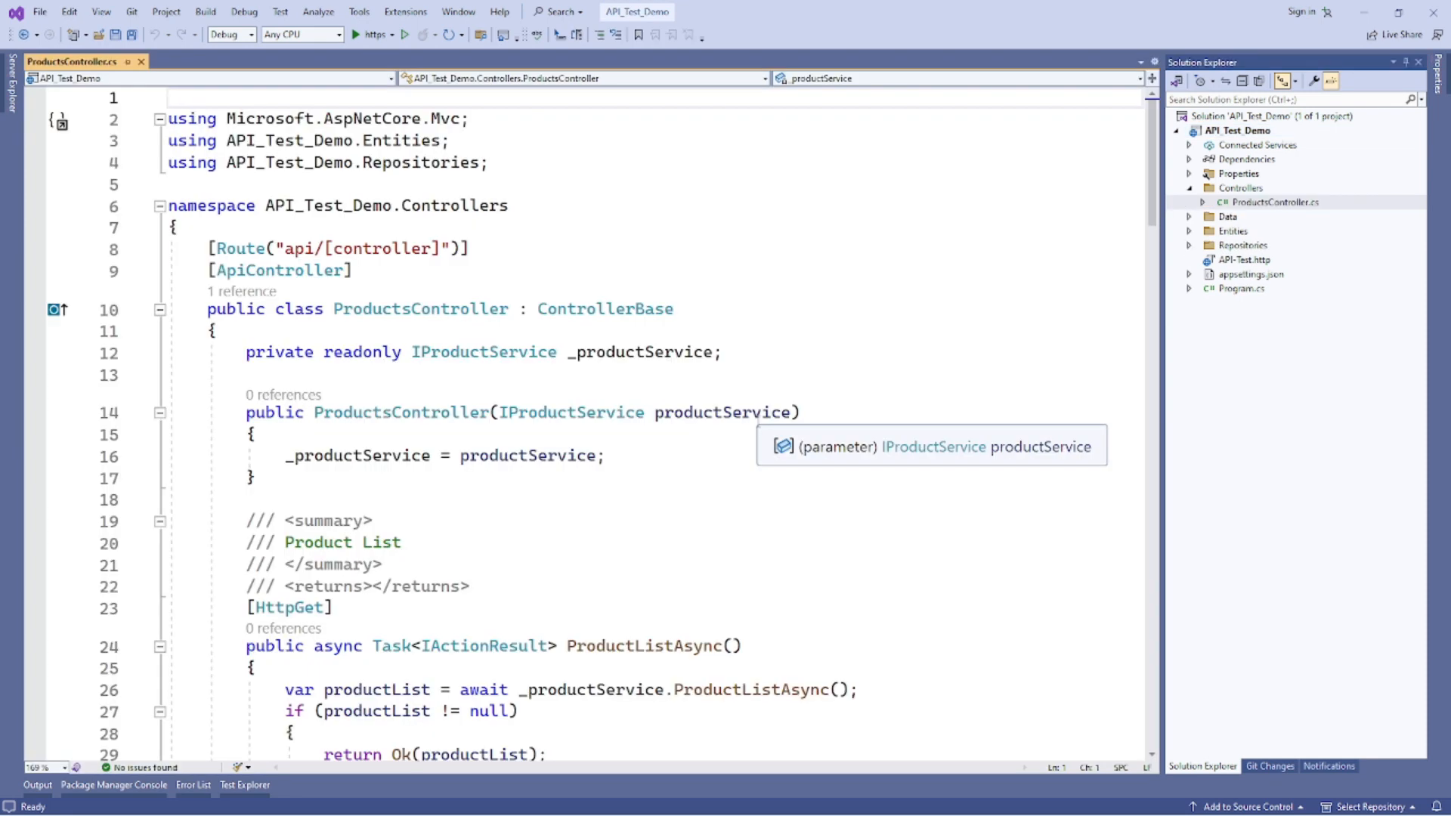
Review ProductsController and open ProductDetails.cs from the Entities folder
{"action": "scroll", "scroll_direction": "down", "scroll_amount": 3}
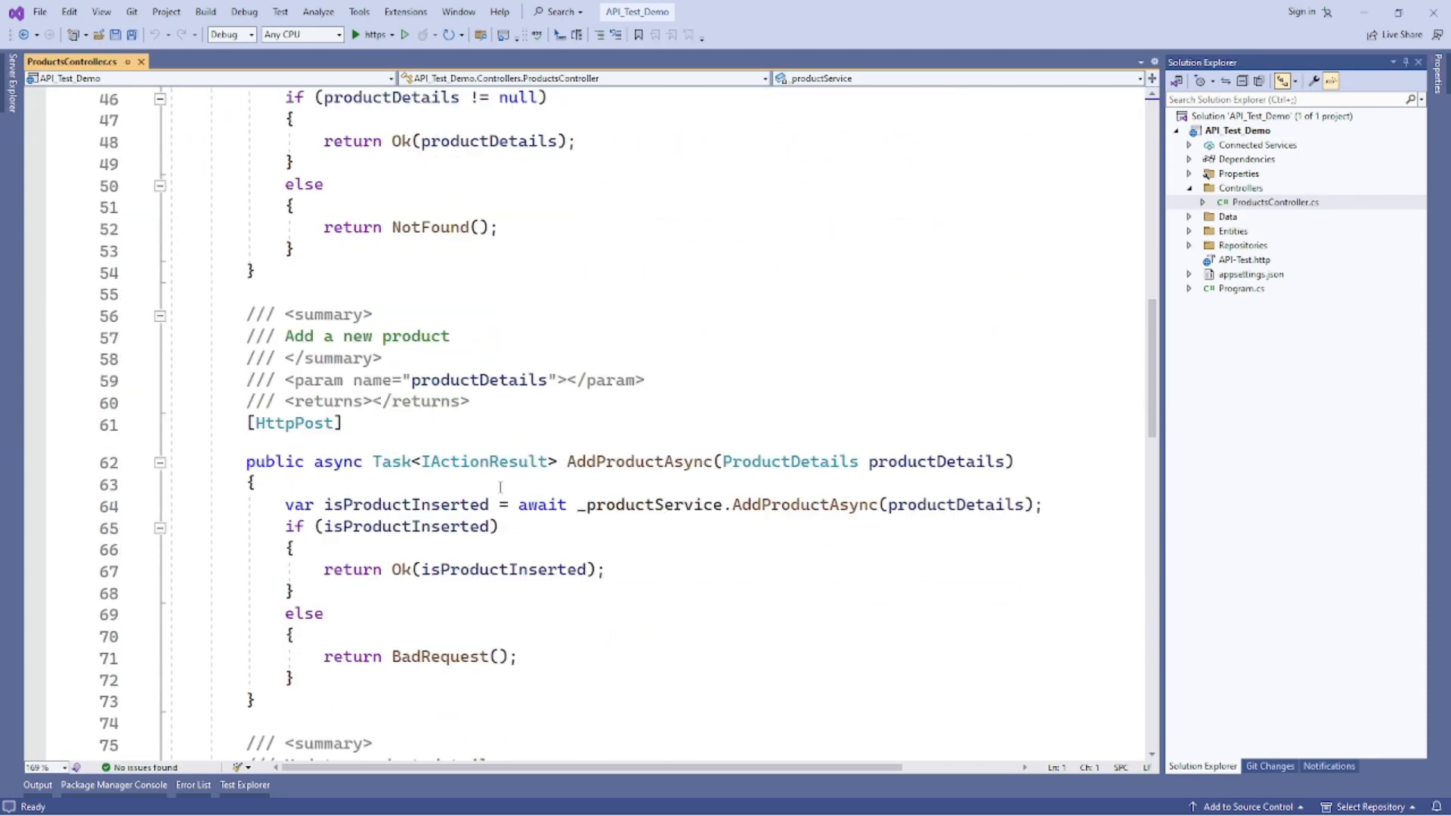
{"action": "scroll", "scroll_direction": "down", "scroll_amount": 3}
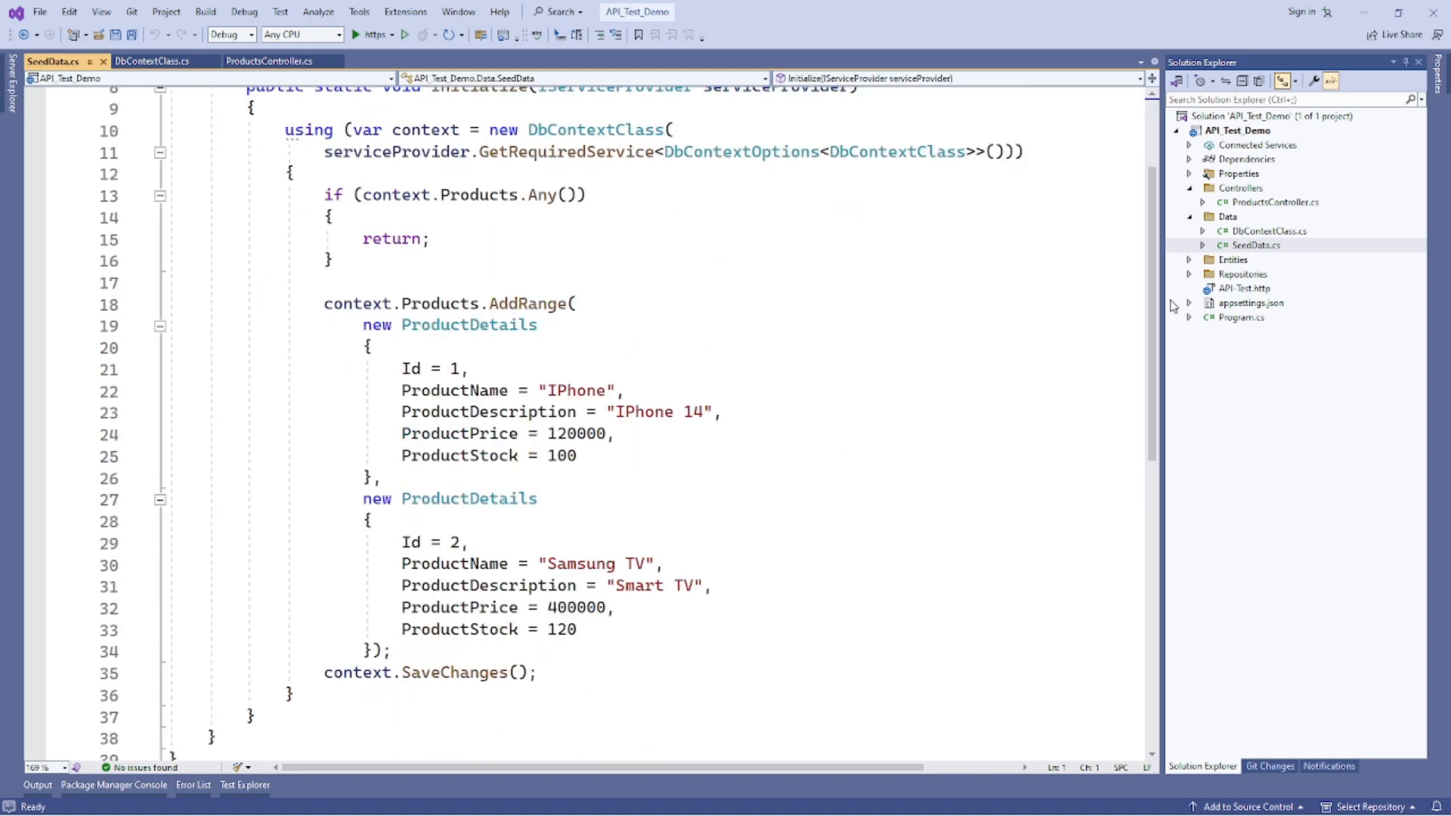
{"action": "left_click", "coordinate": [1233, 259]}
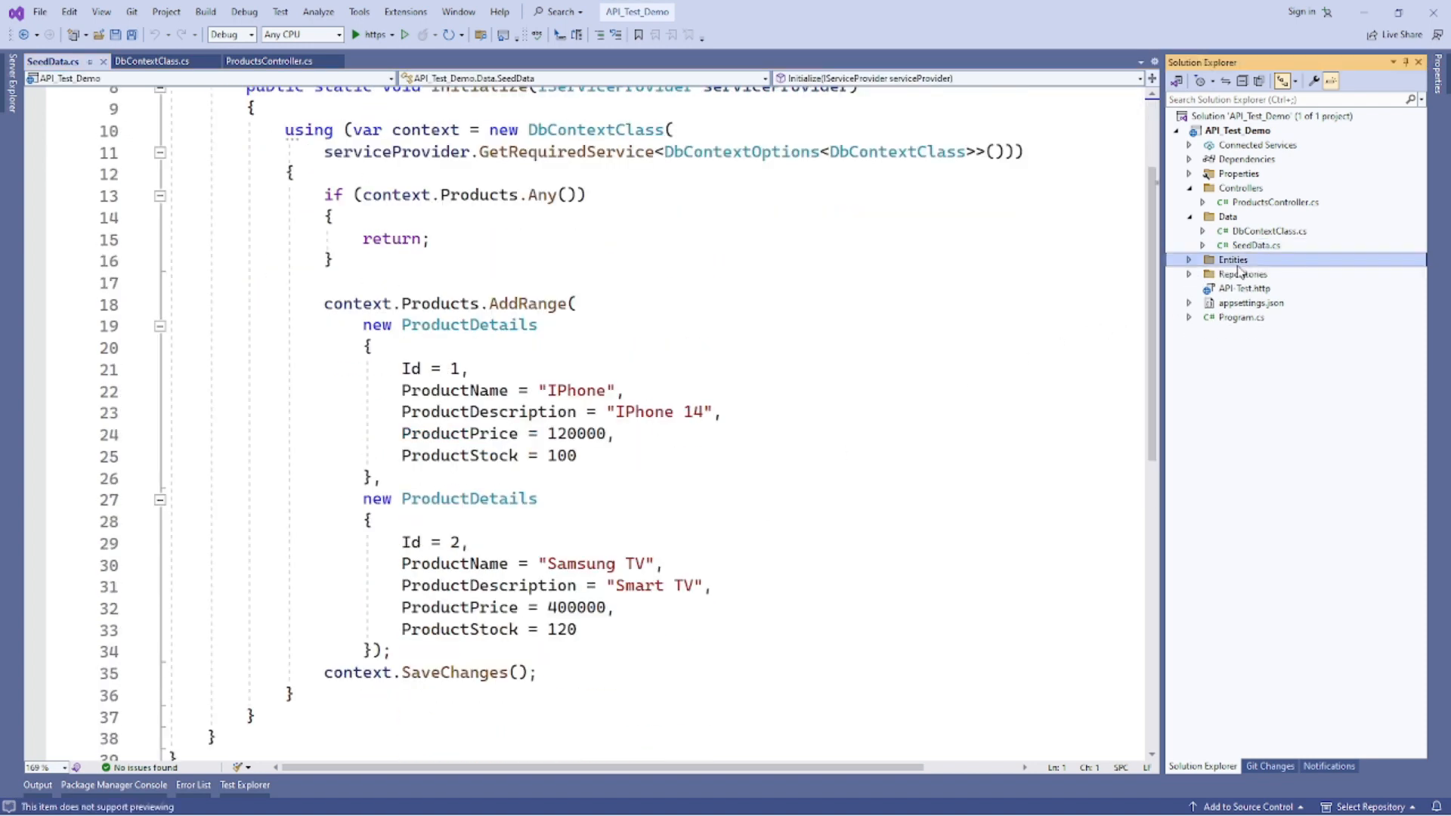
{"action": "left_click", "coordinate": [1187, 259]}
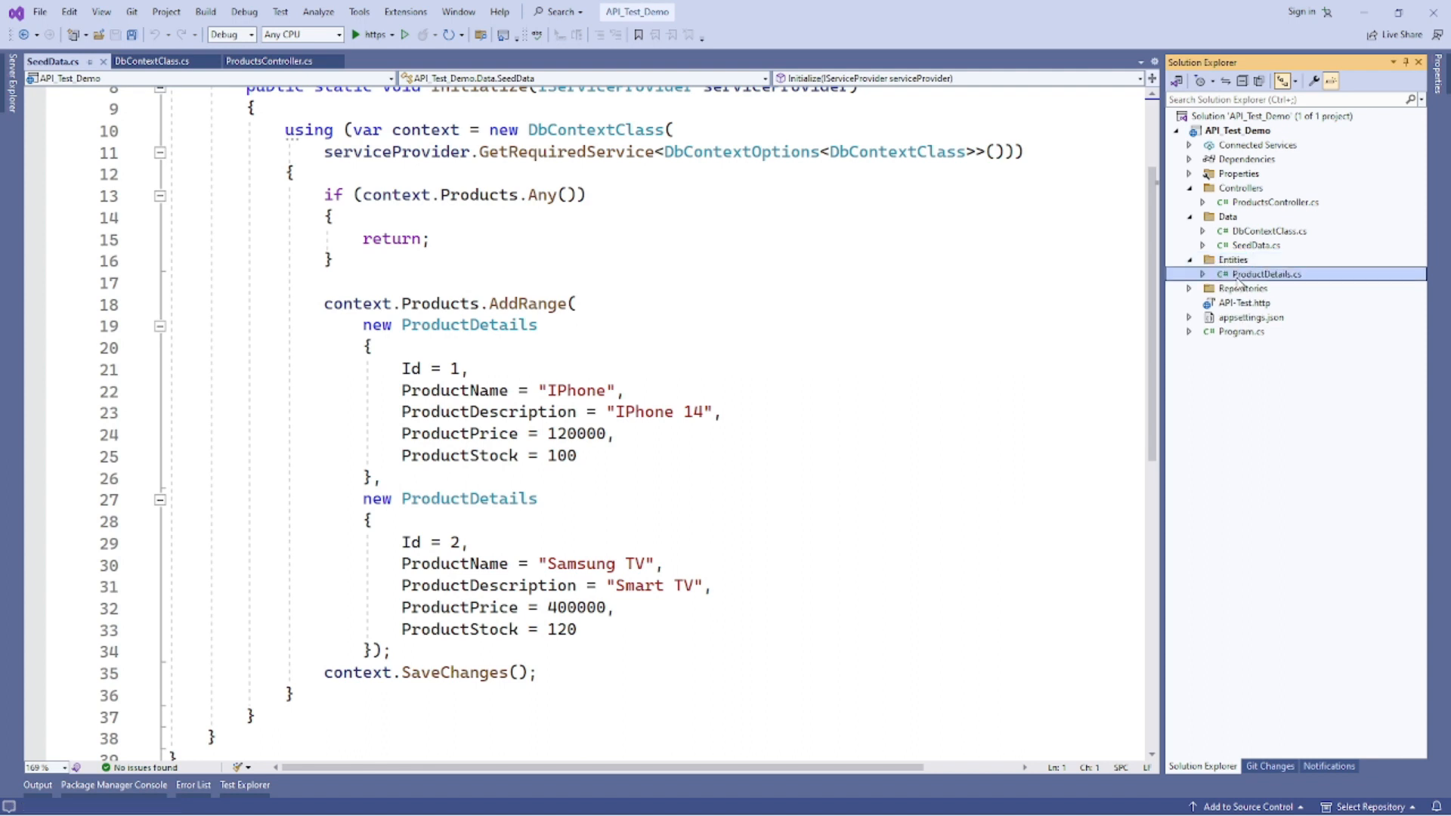
{"action": "double_click", "coordinate": [1265, 274]}
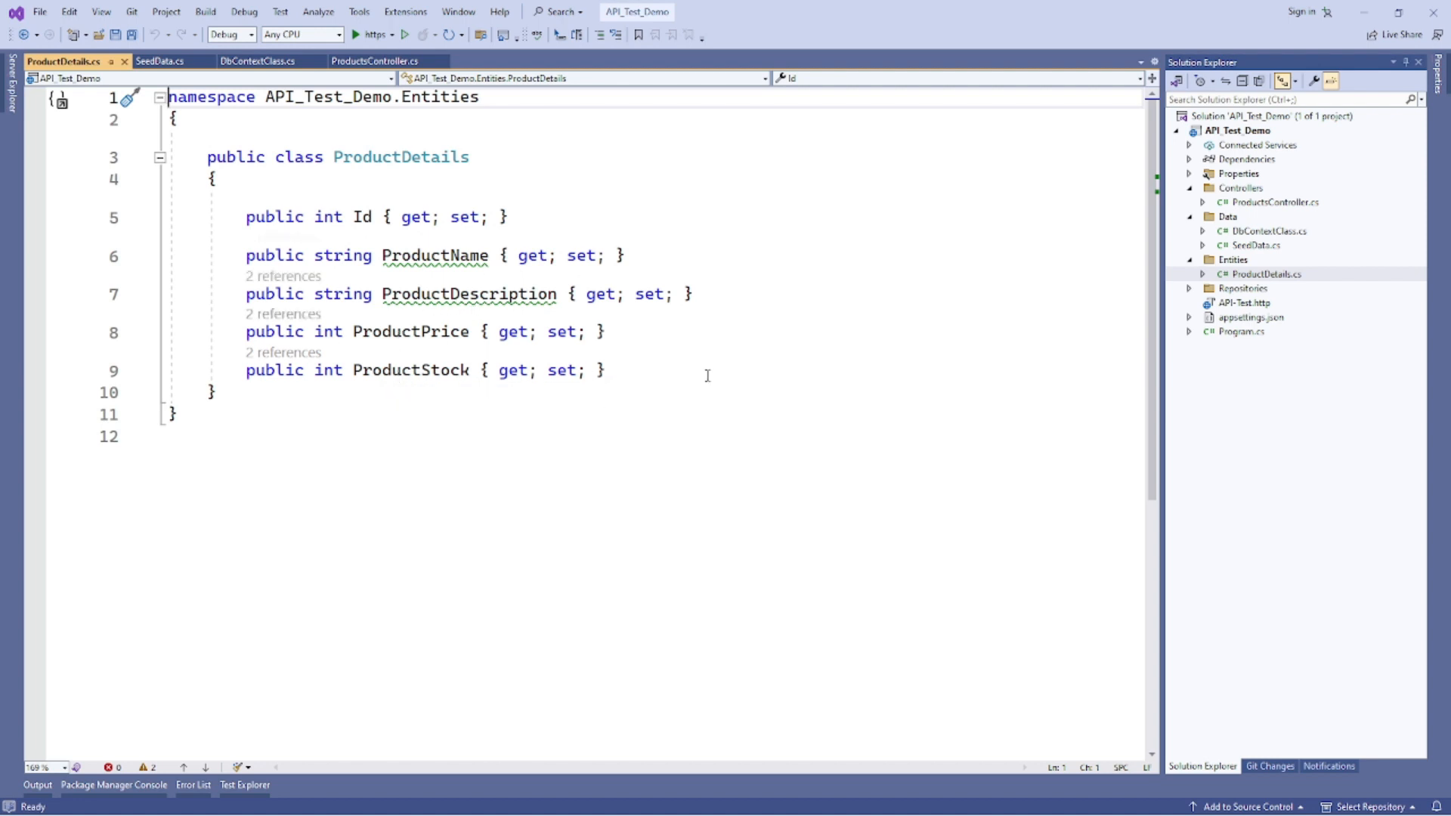
Open IProductService.cs and ProductService.cs from Repositories and scroll the implementation
{"action": "left_click", "coordinate": [1242, 288]}
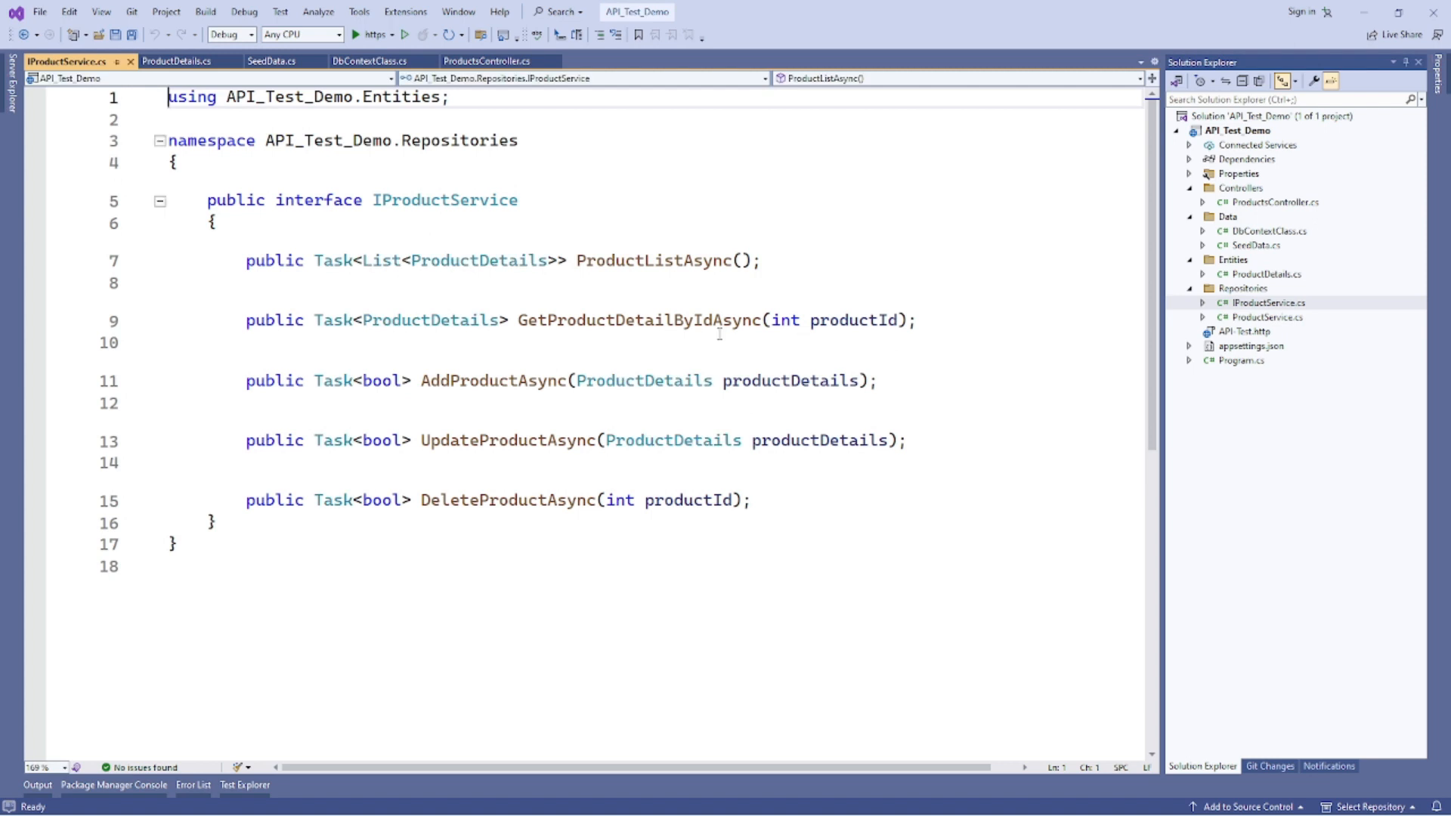
{"action": "mouse_move", "coordinate": [445, 199]}
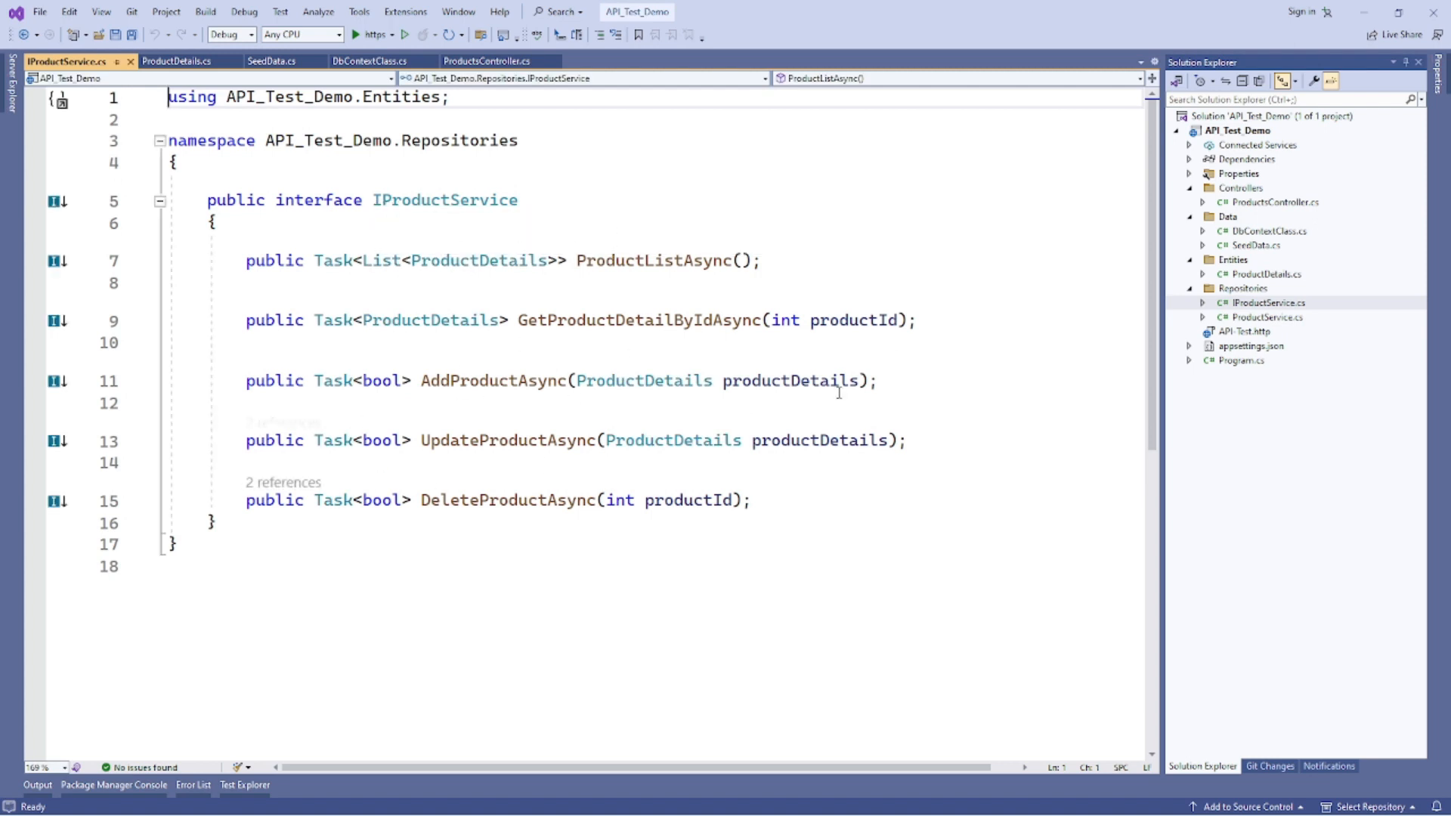
{"action": "left_click", "coordinate": [1262, 317]}
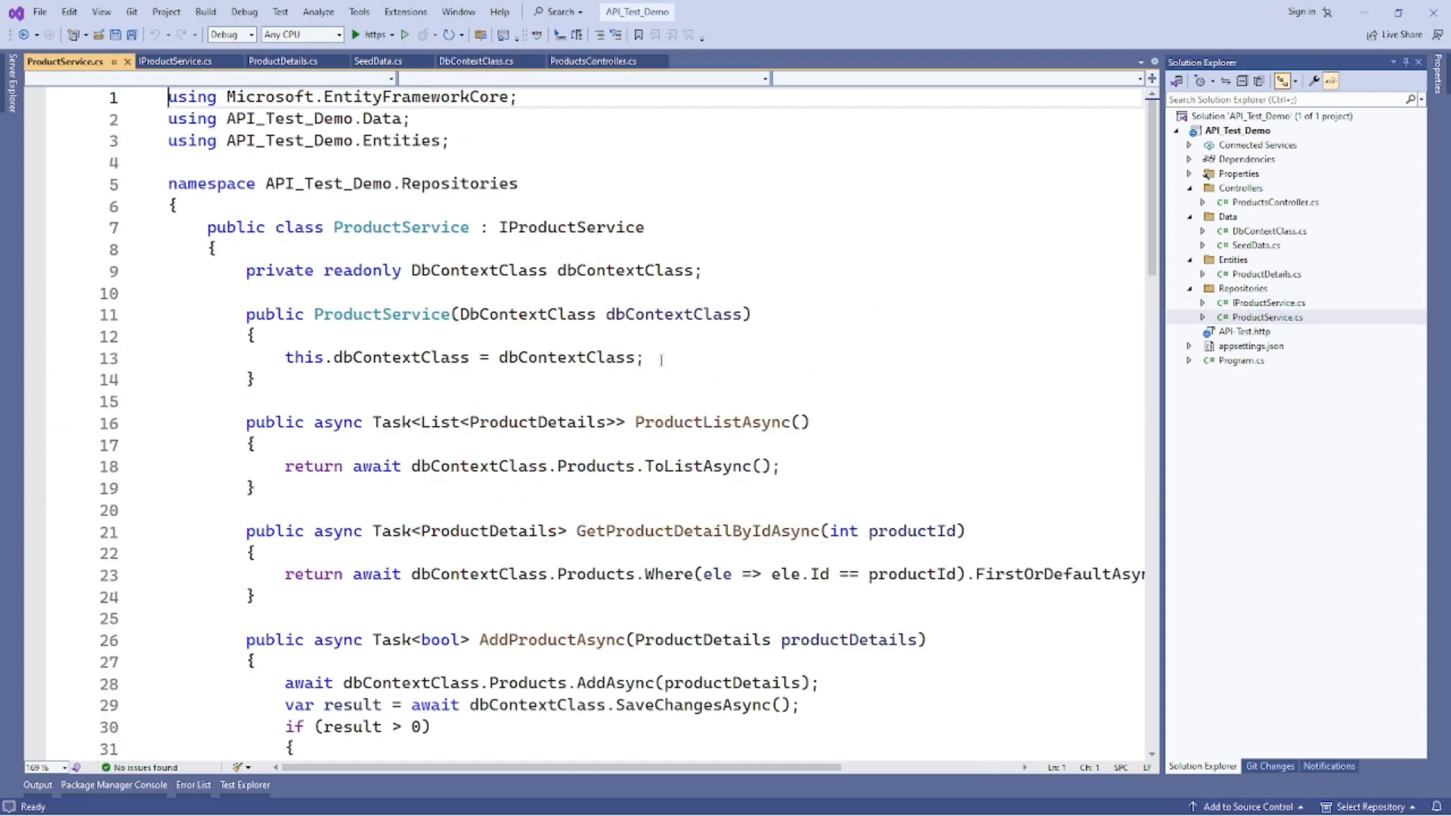
{"action": "scroll", "scroll_direction": "down", "scroll_amount": 3}
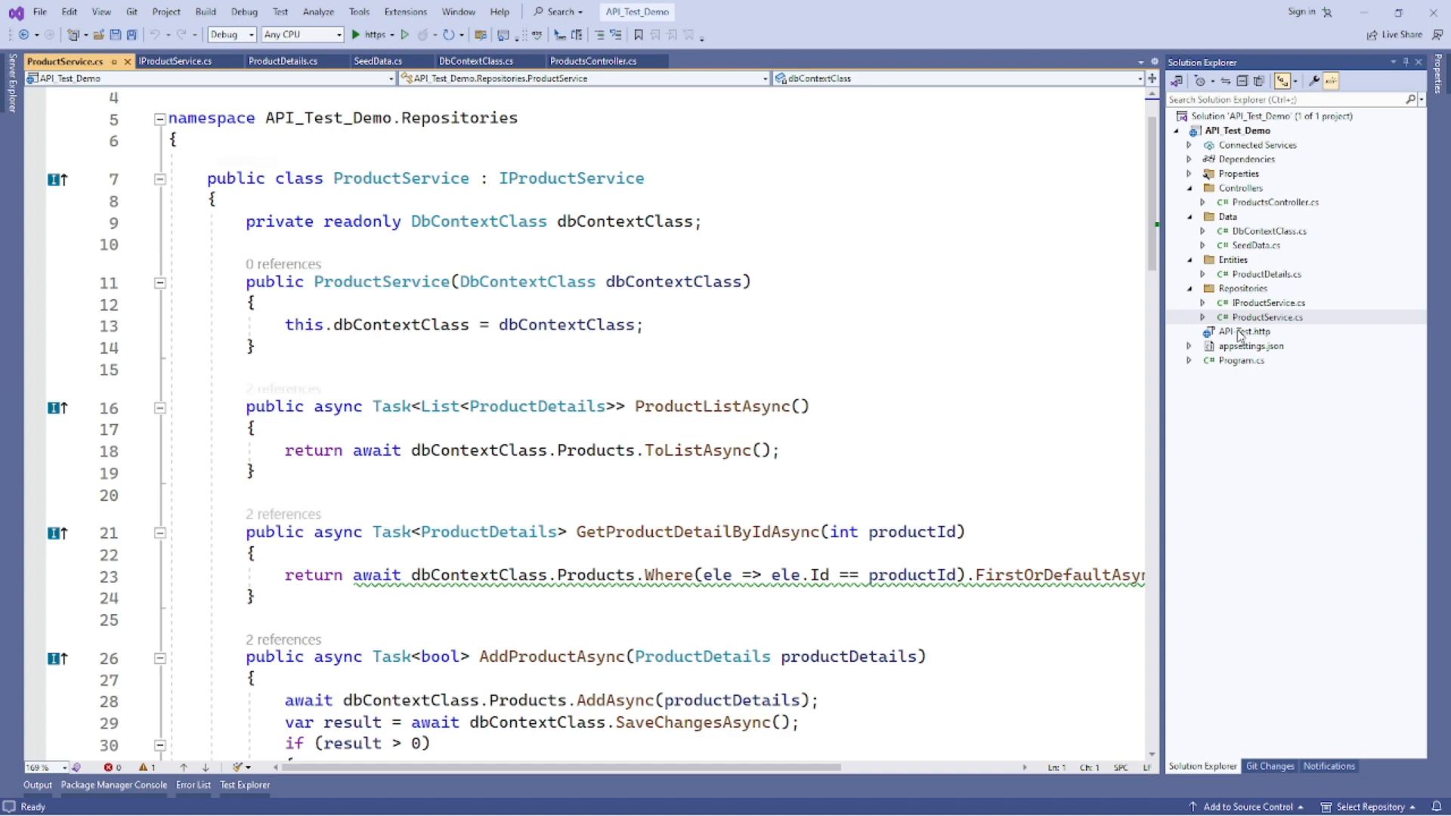
Send API-Test.http's GET products request, getting 200 OK with iPhone and Samsung TV
{"action": "left_click", "coordinate": [1246, 331]}
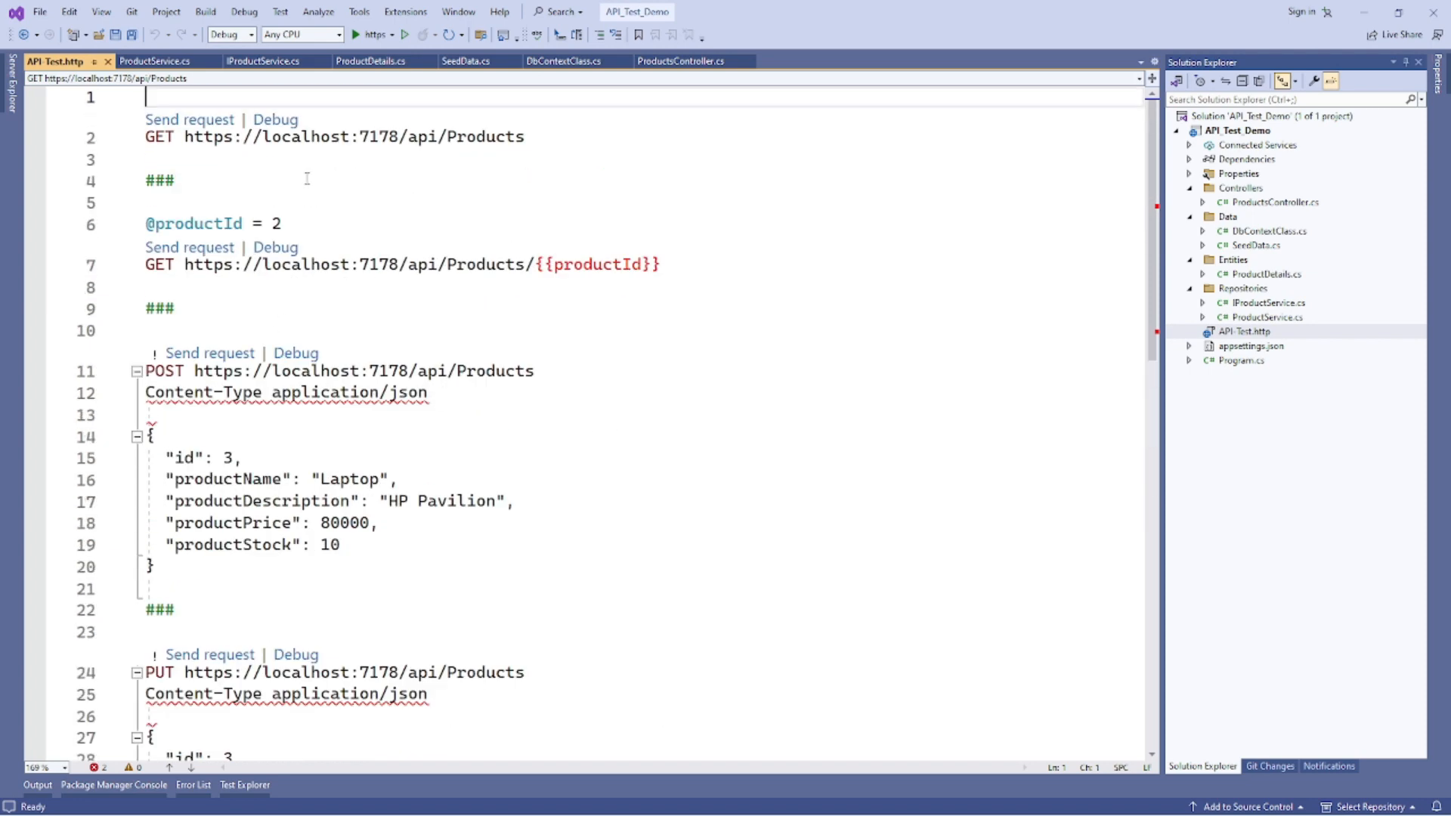
{"action": "left_click", "coordinate": [189, 118]}
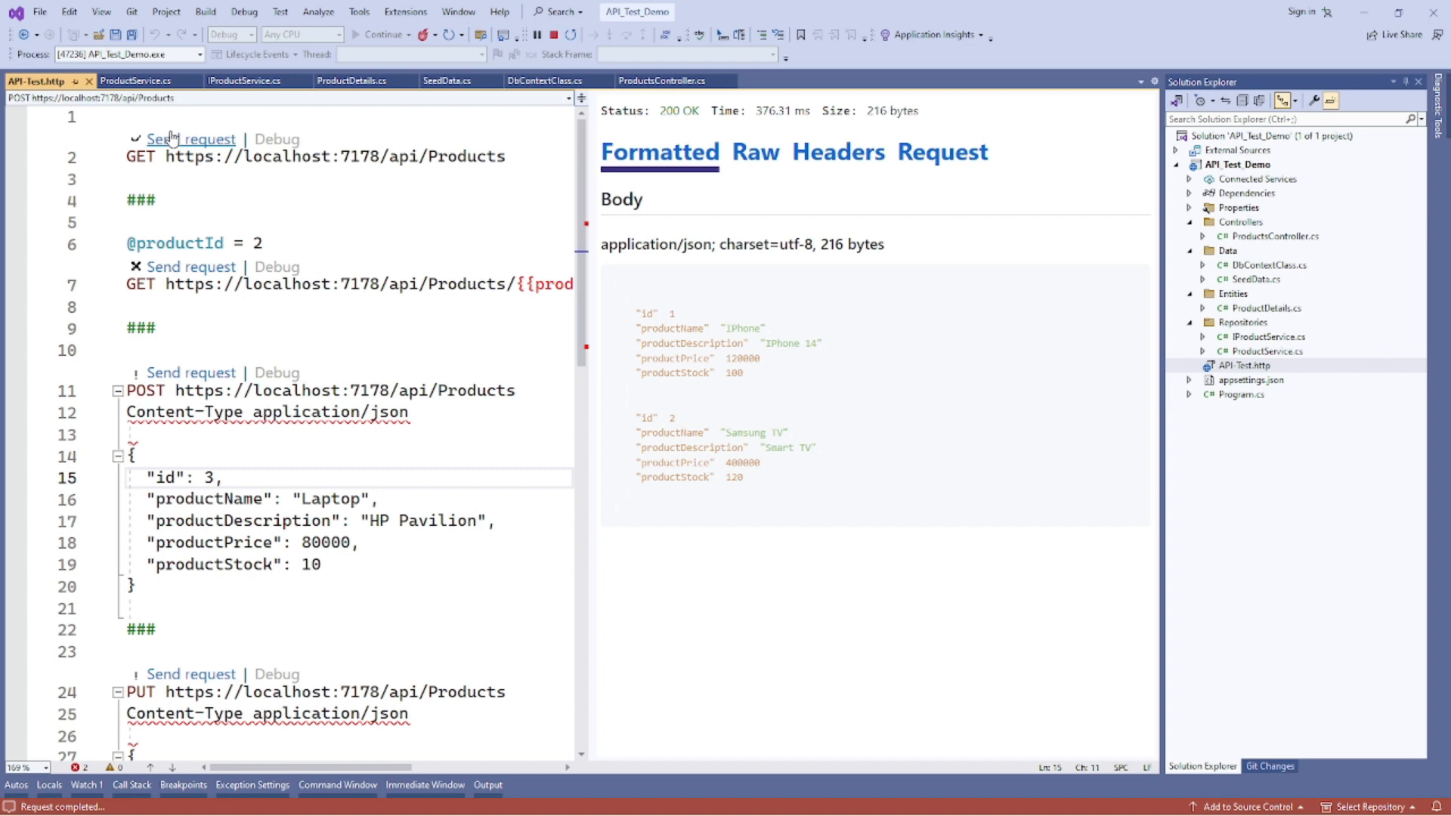
{"action": "left_click", "coordinate": [191, 139]}
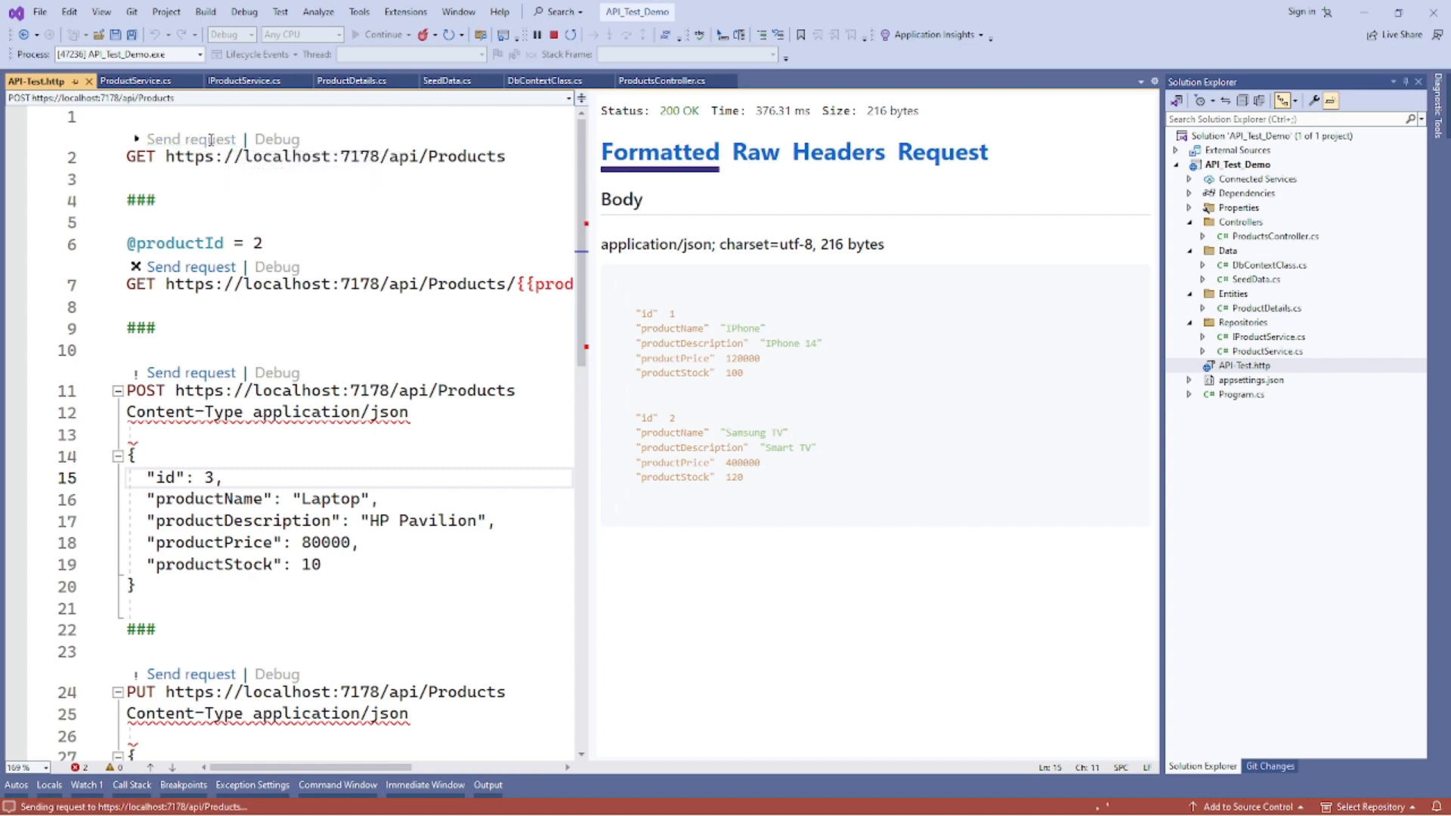
{"action": "left_click", "coordinate": [190, 139]}
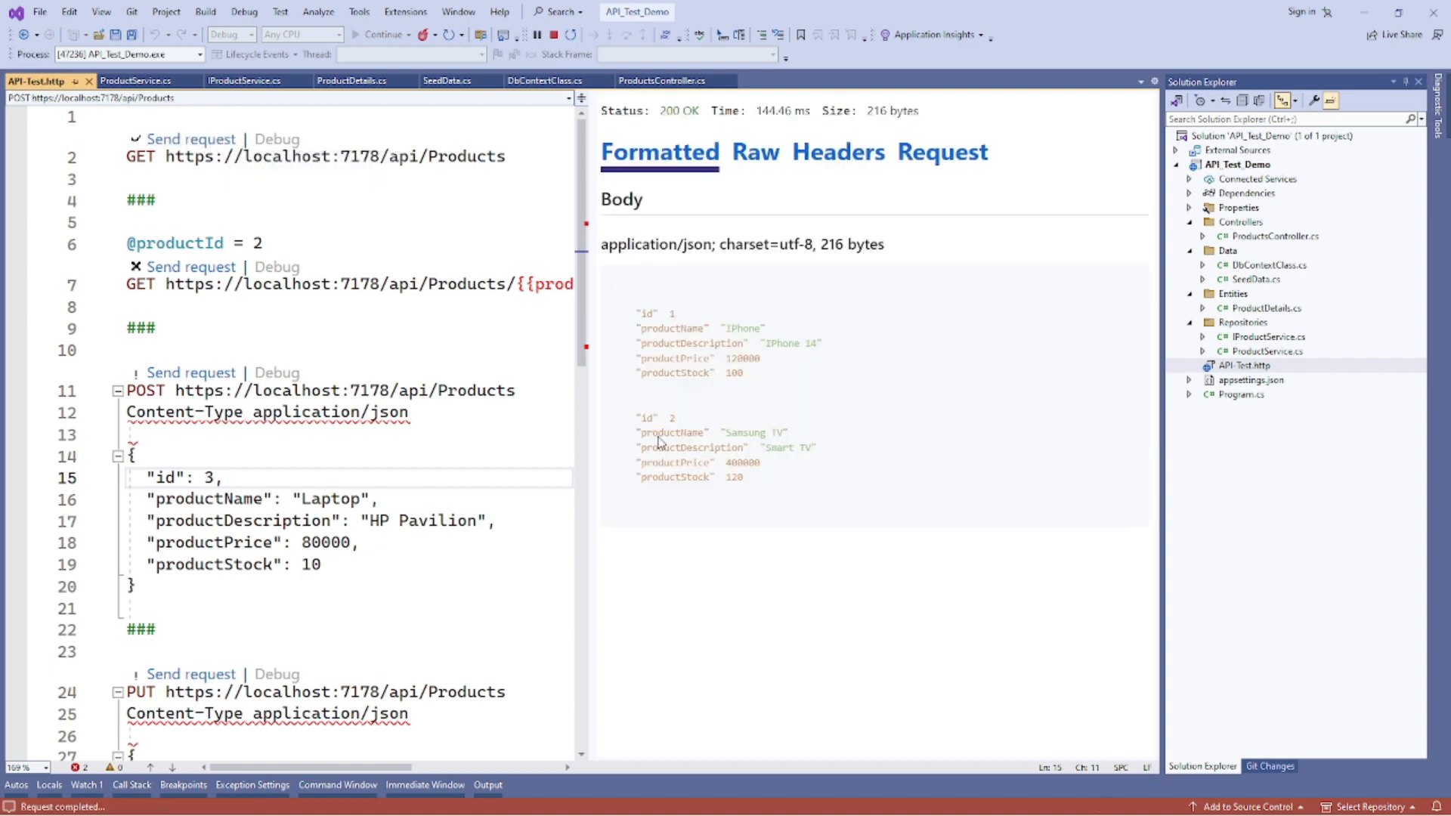
{"action": "mouse_move", "coordinate": [725, 239]}
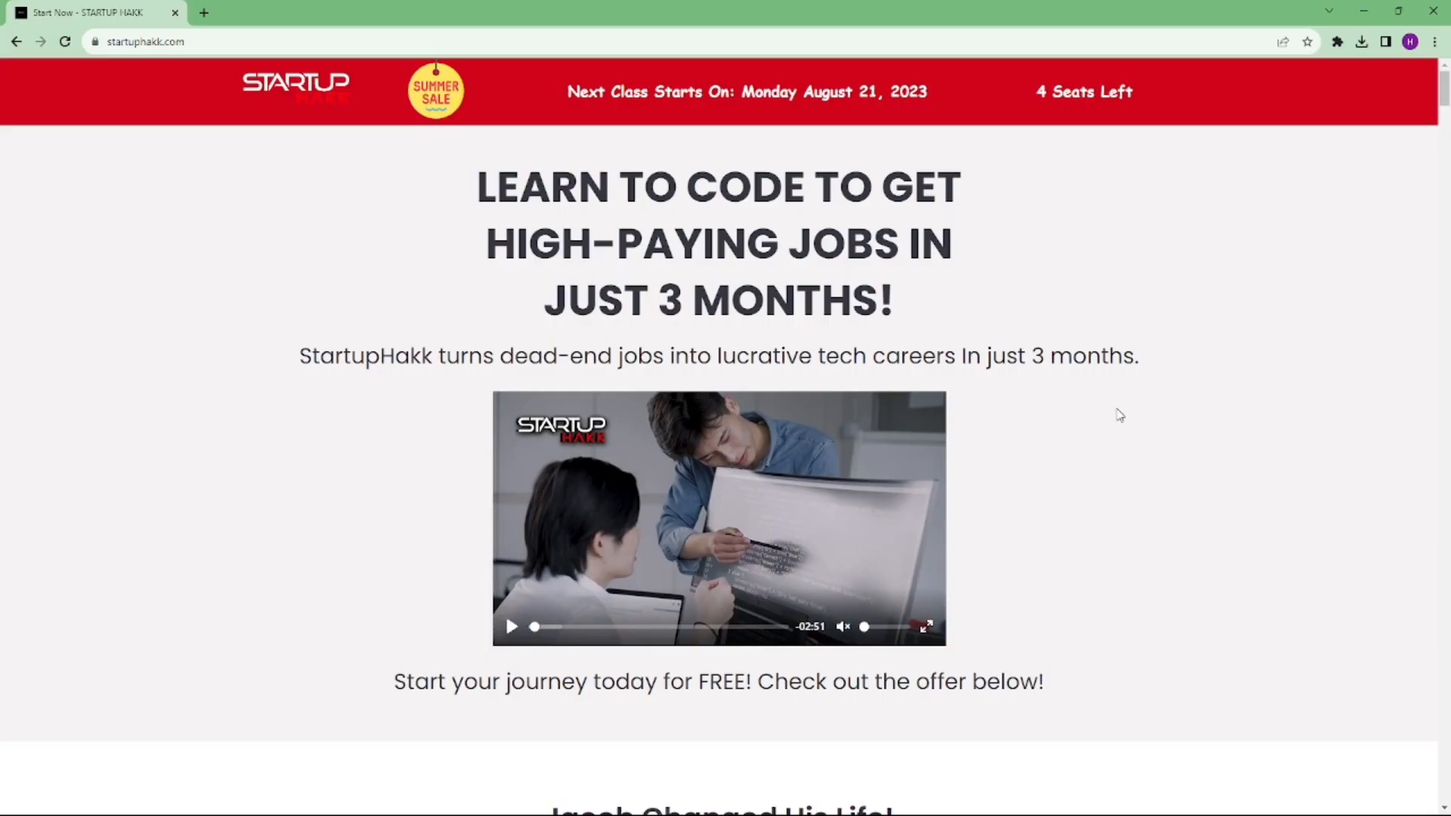
{"action": "scroll", "scroll_direction": "down", "scroll_amount": 3}
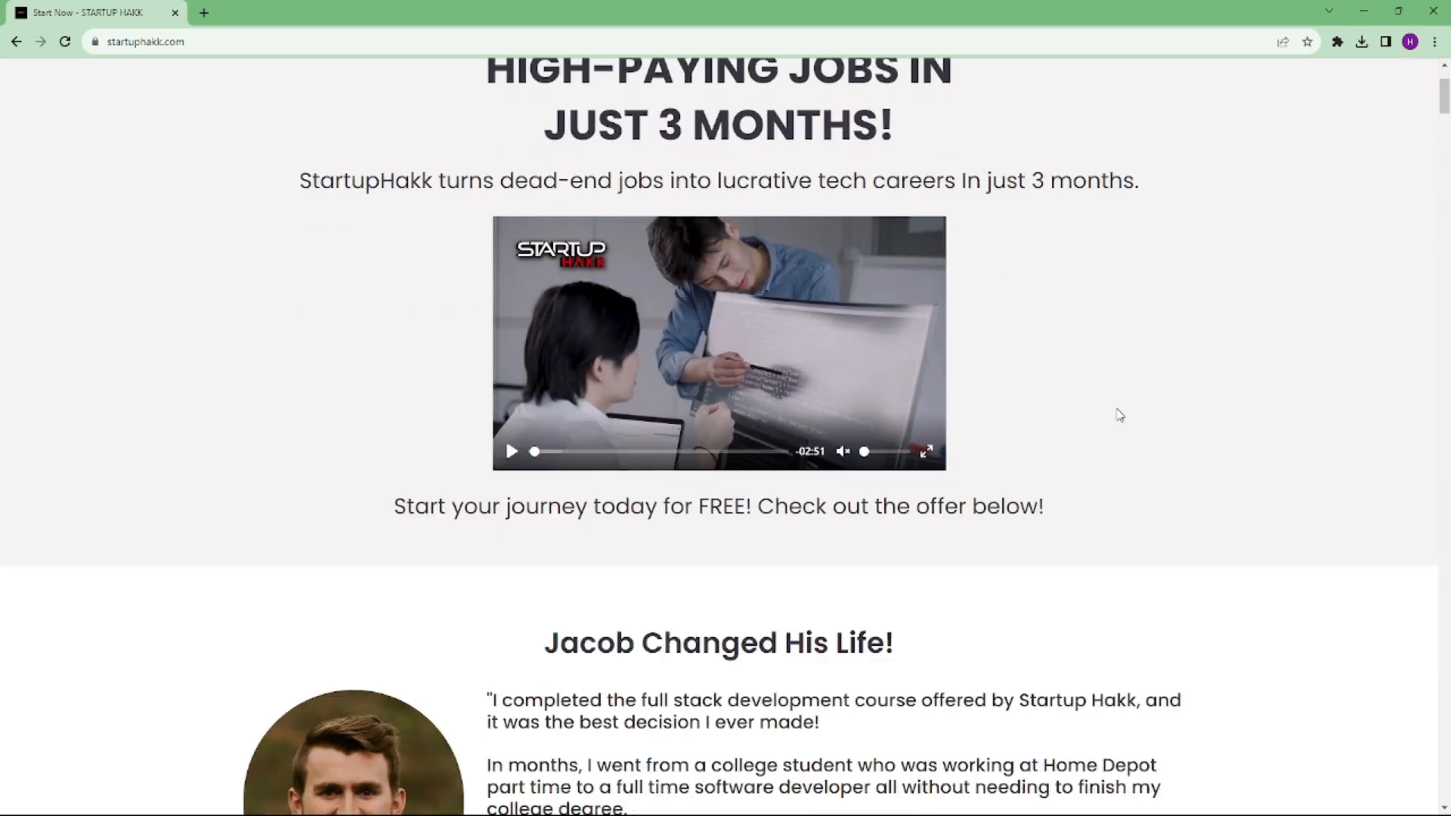